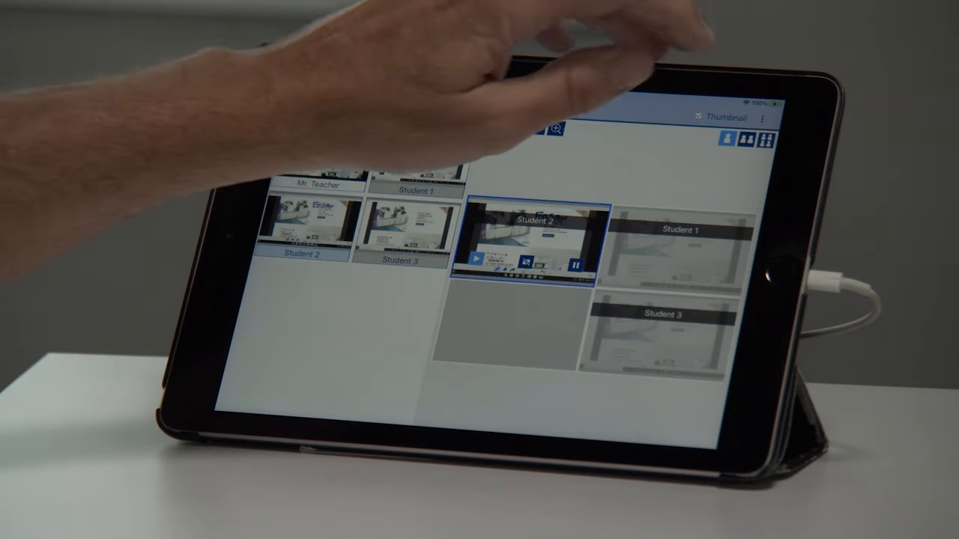
Switch the moderator view to a plain participant list, then reveal the side menu with Disconnect.
left_click(763, 118)
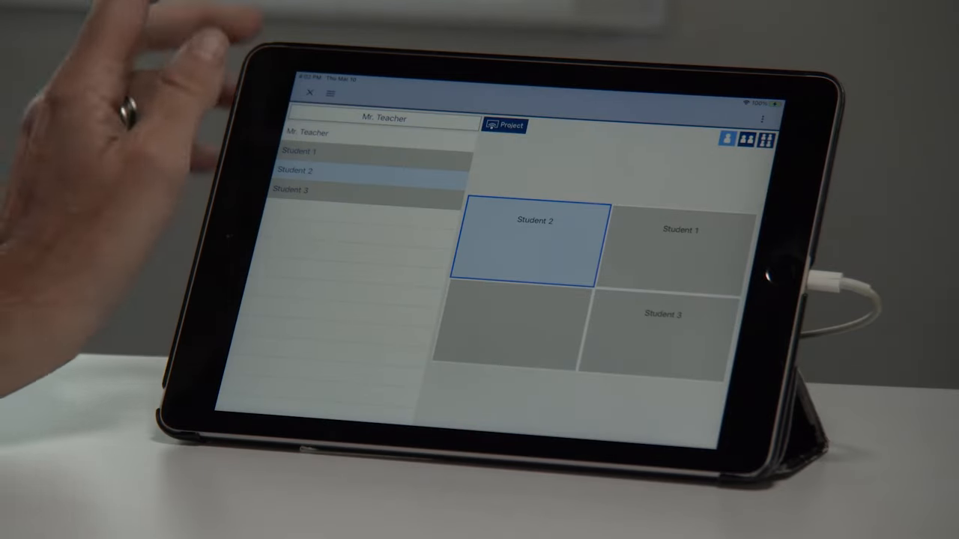
left_click(330, 93)
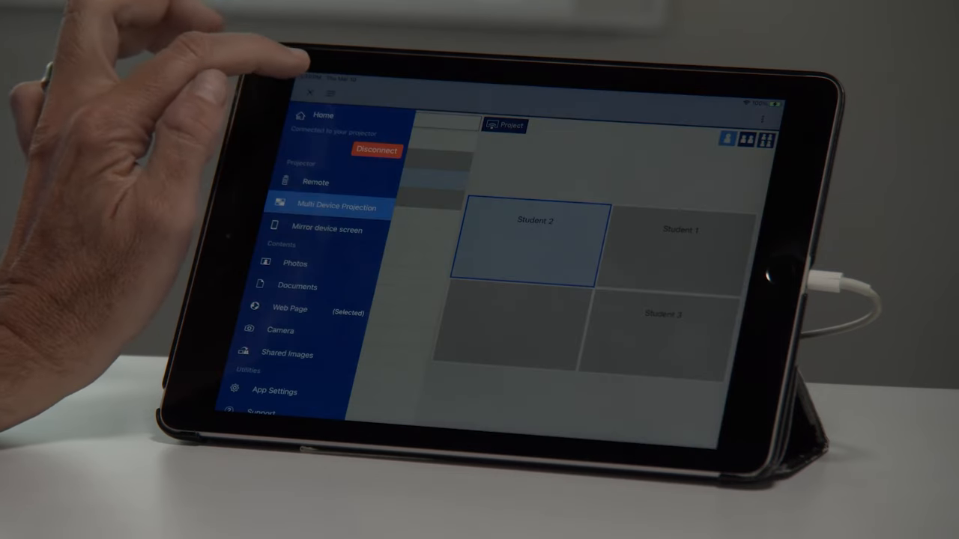